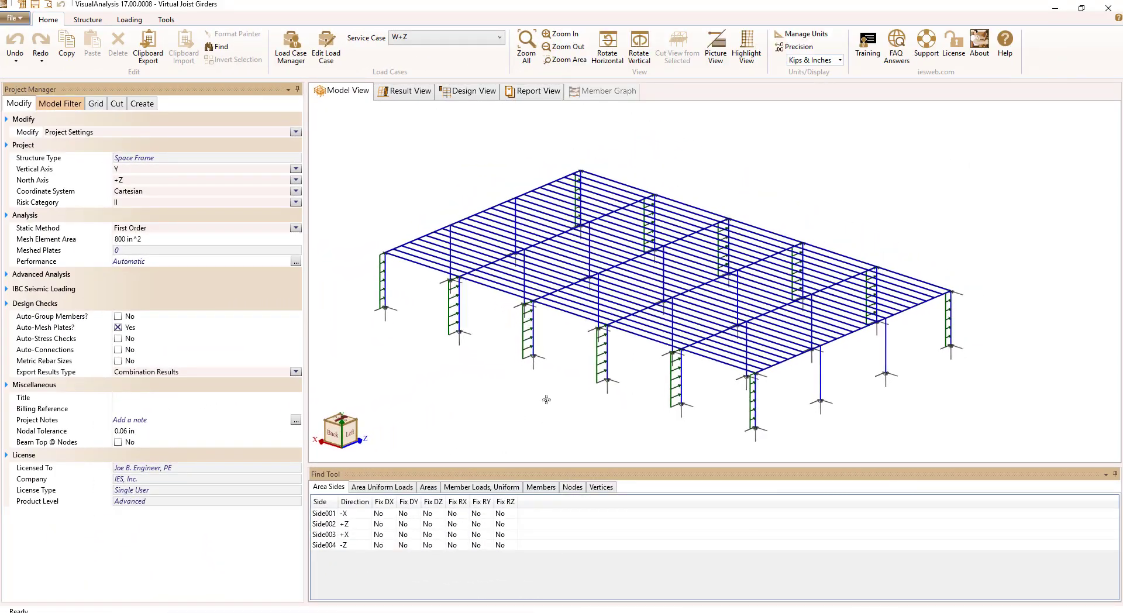
- Toggle roof Areas on and off in the Model Filter, then select girder G2-F to show its VJG36-1 properties
click(59, 103)
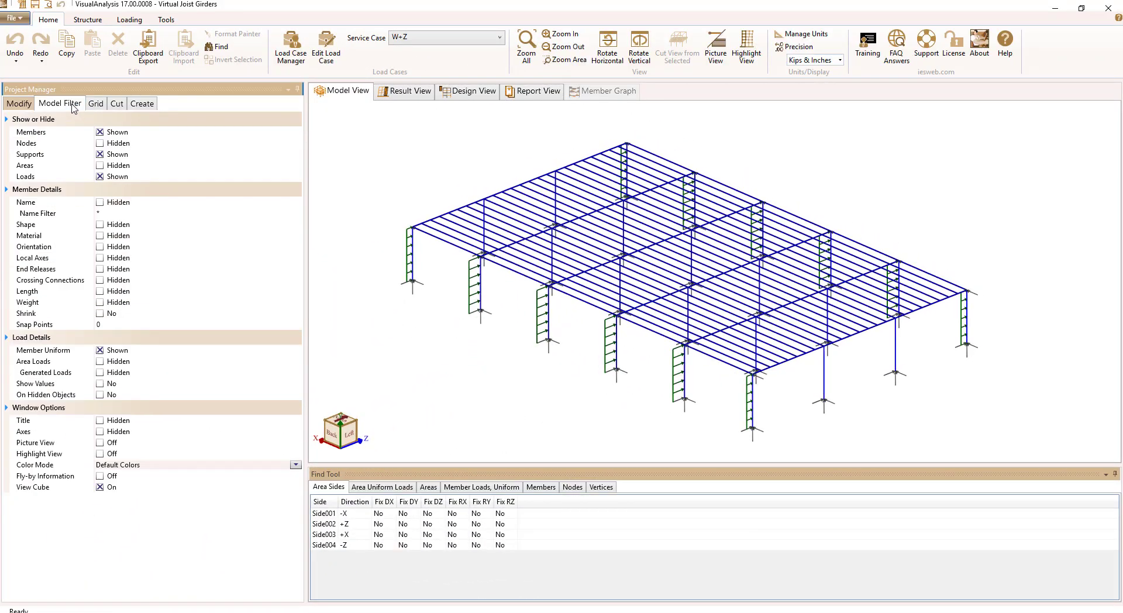
click(101, 165)
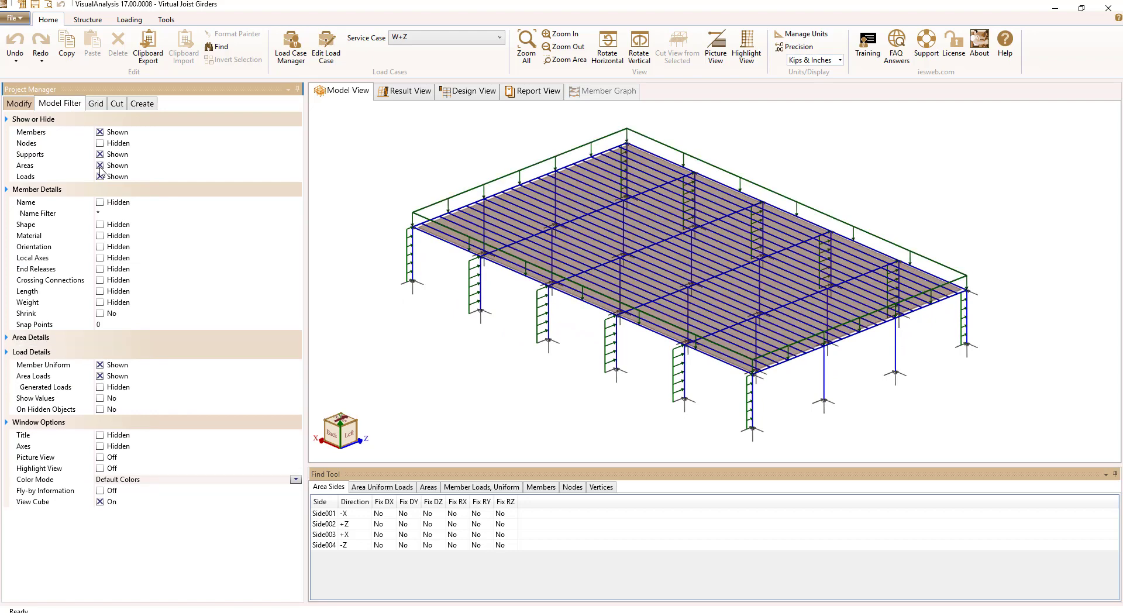
click(100, 165)
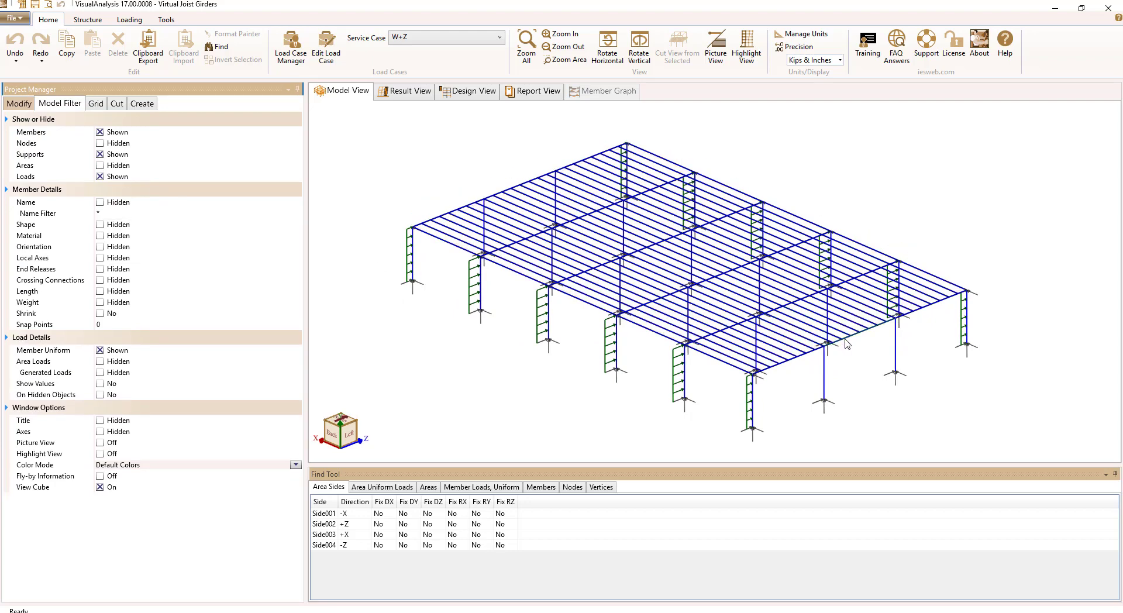
click(845, 344)
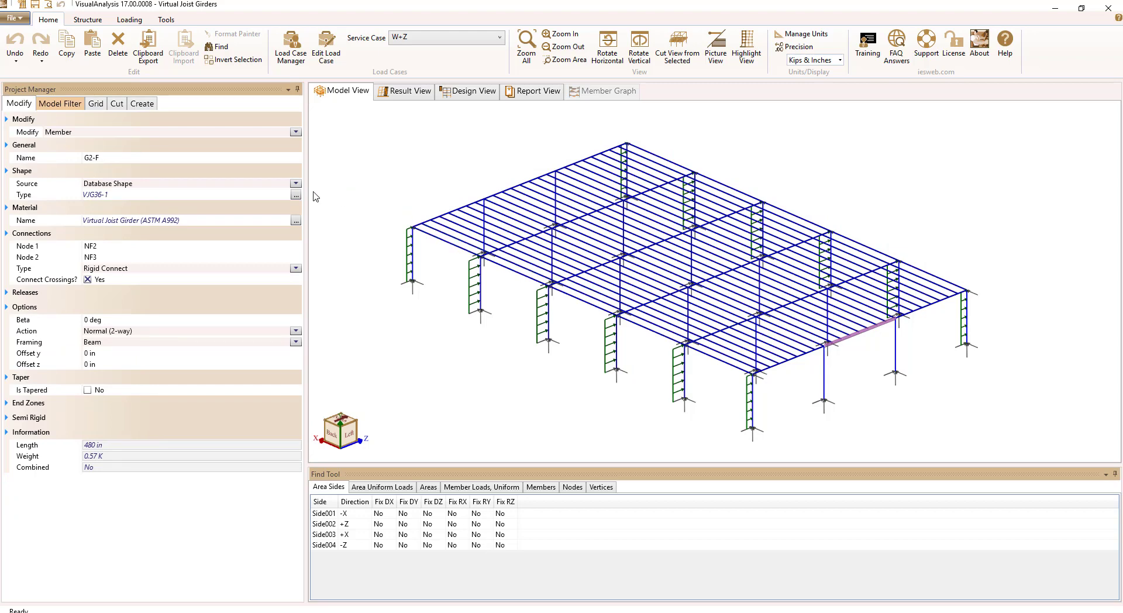
click(295, 194)
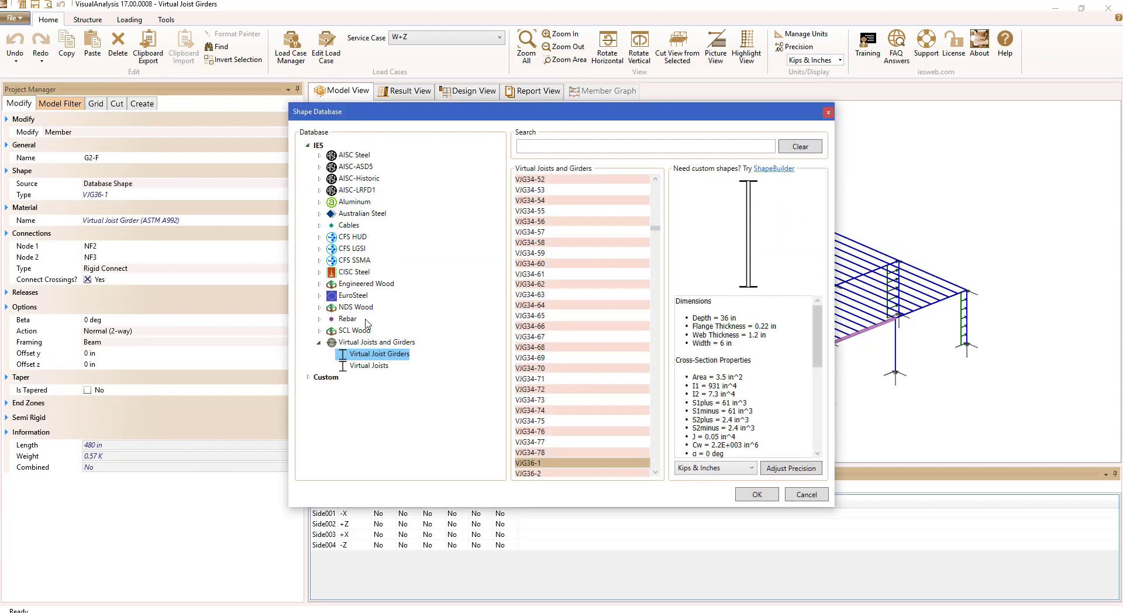
click(368, 366)
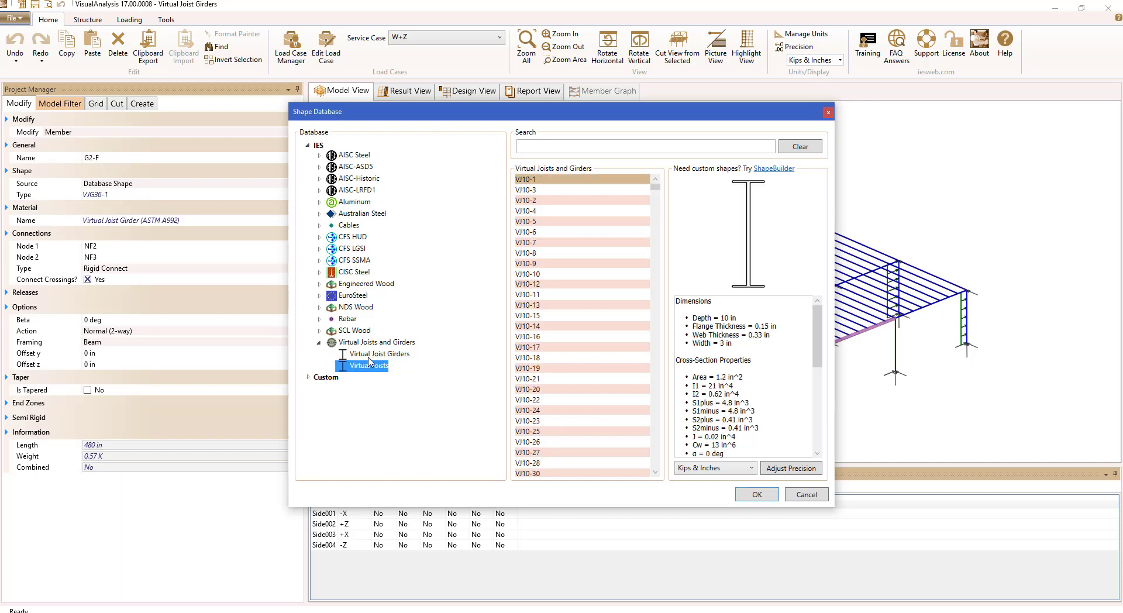
click(379, 354)
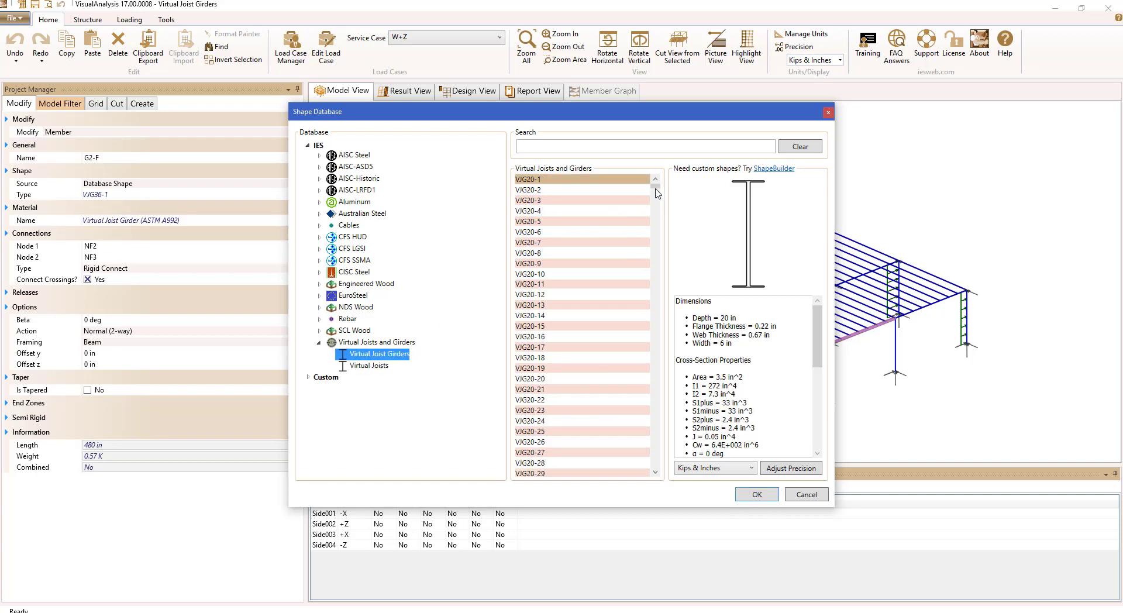
scroll(down, 3)
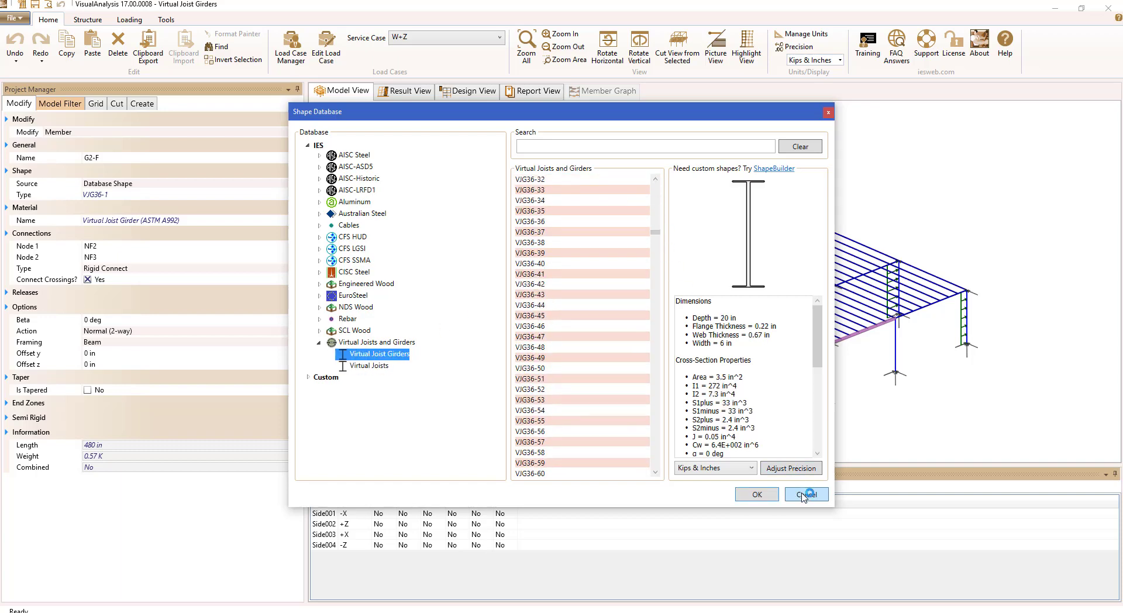
click(805, 493)
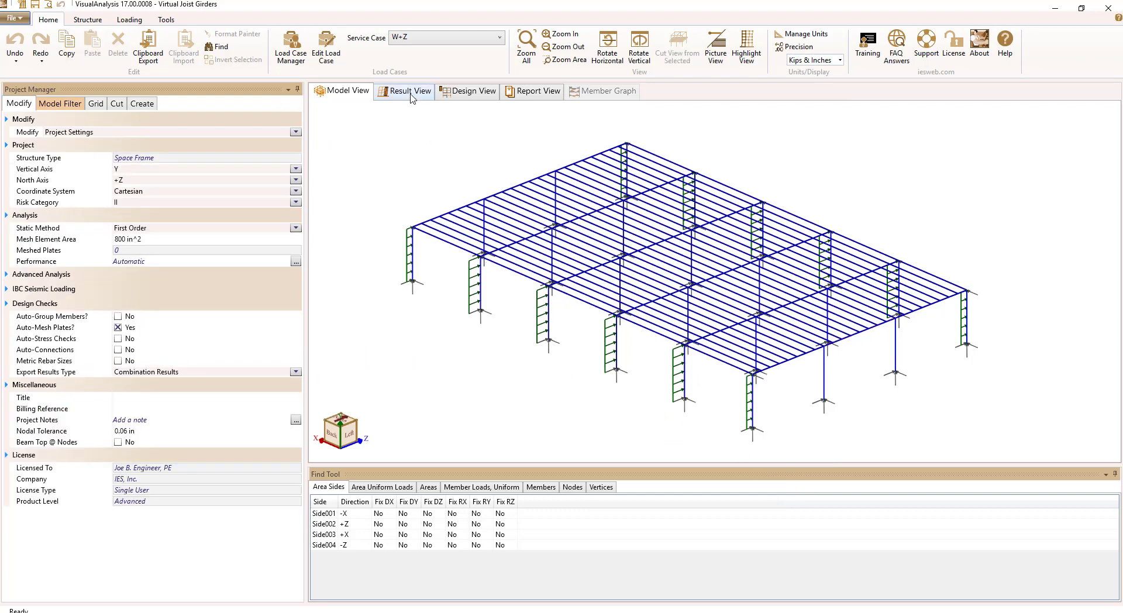
- Show frame moment diagrams, graph G2-F's deflection, shear and moment, then return to the case summary
click(403, 91)
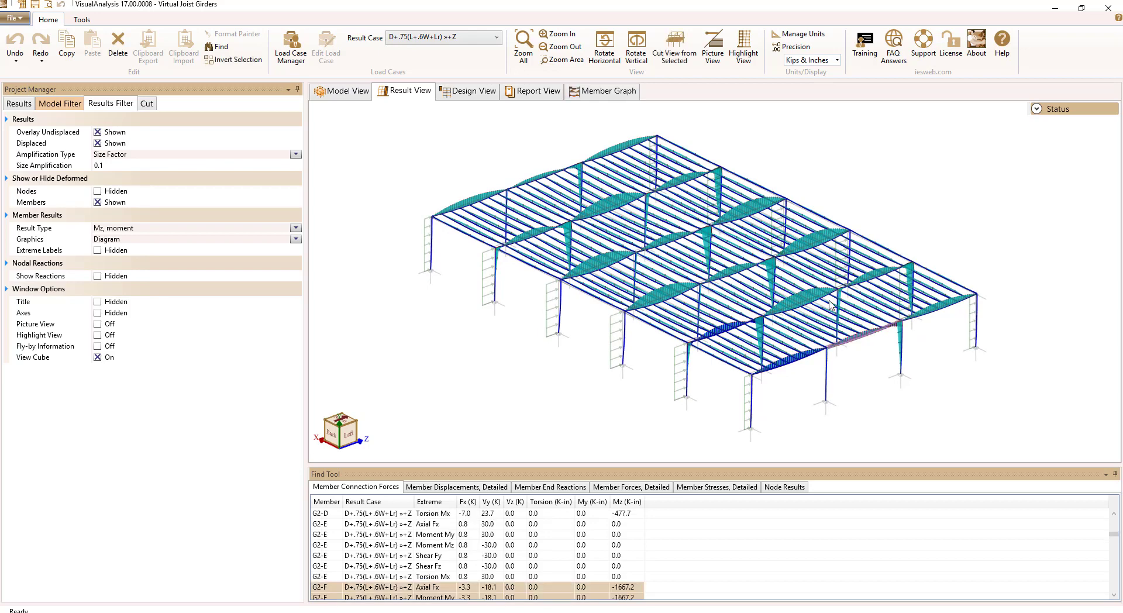
click(609, 91)
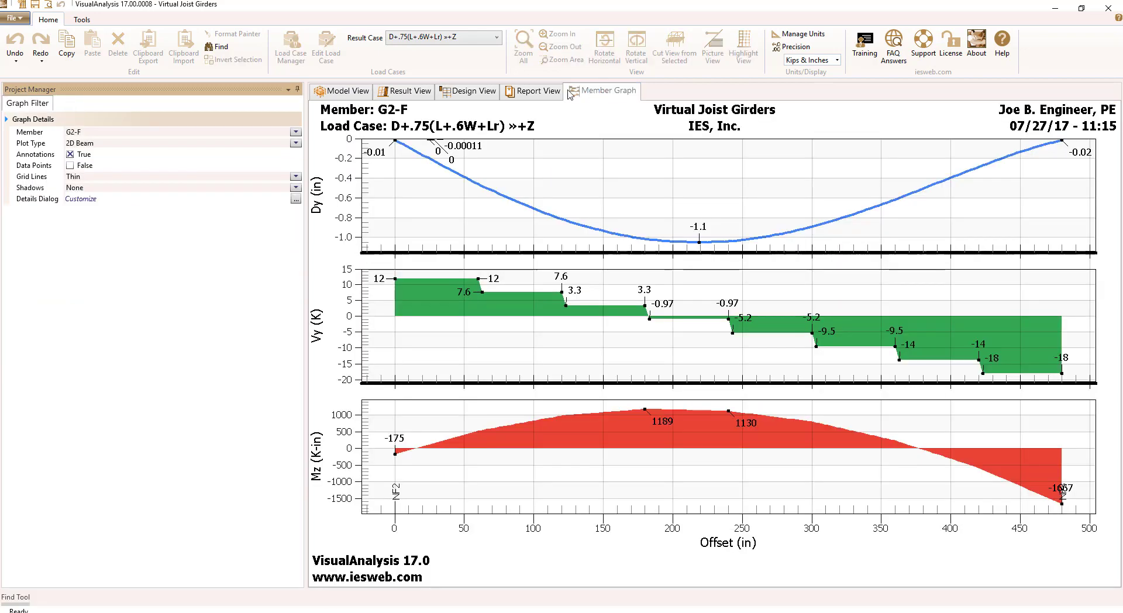
click(404, 91)
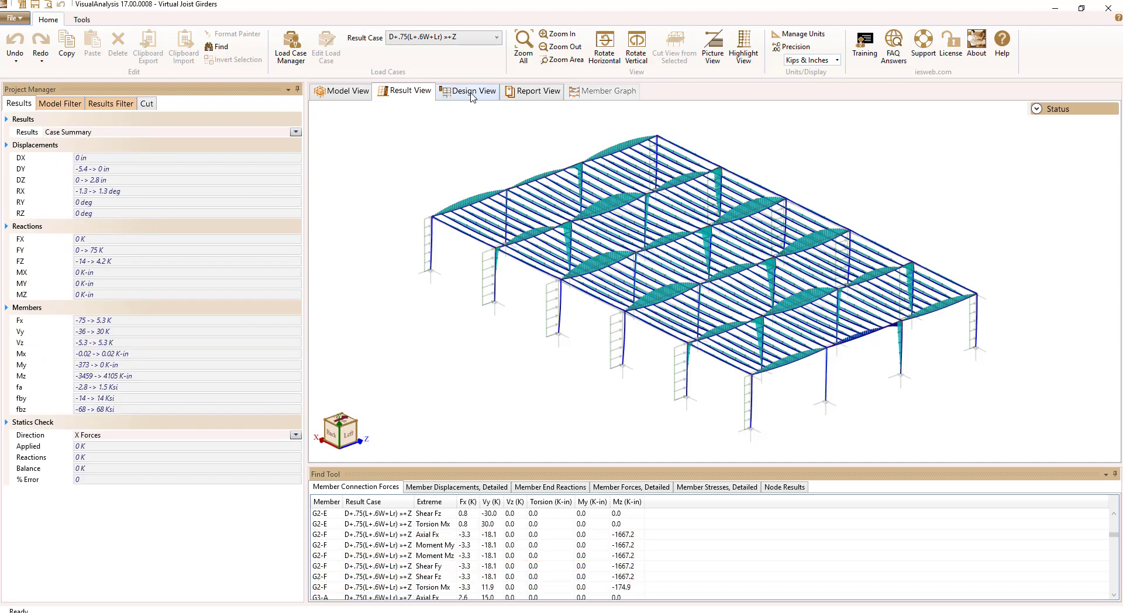
- Run Quick Design All on the six girder design groups and accept the optimized VJG36 sections
click(471, 92)
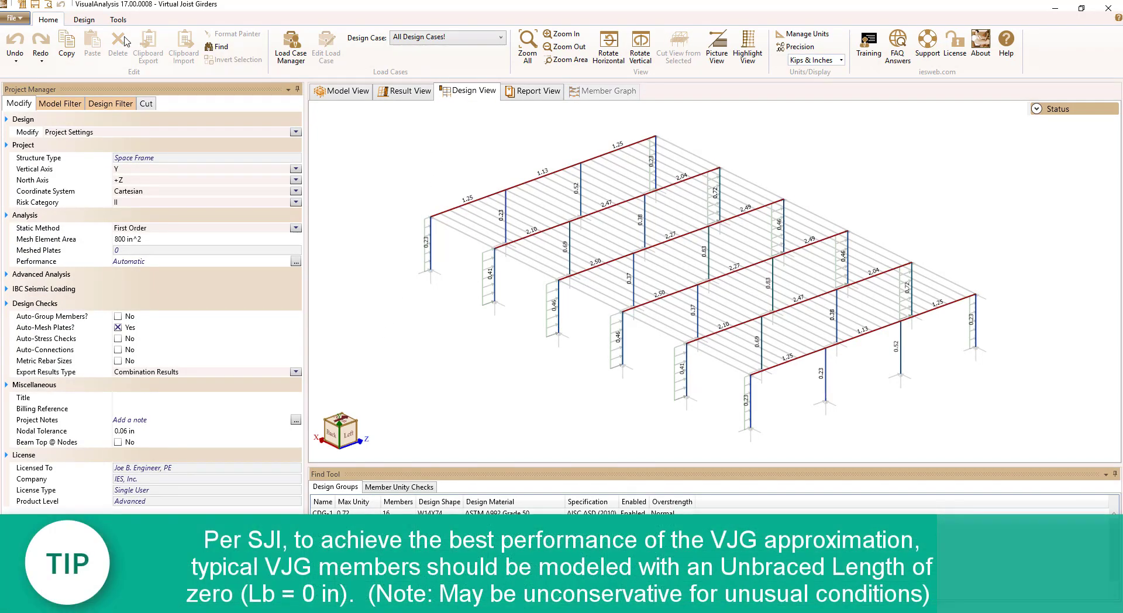
click(83, 20)
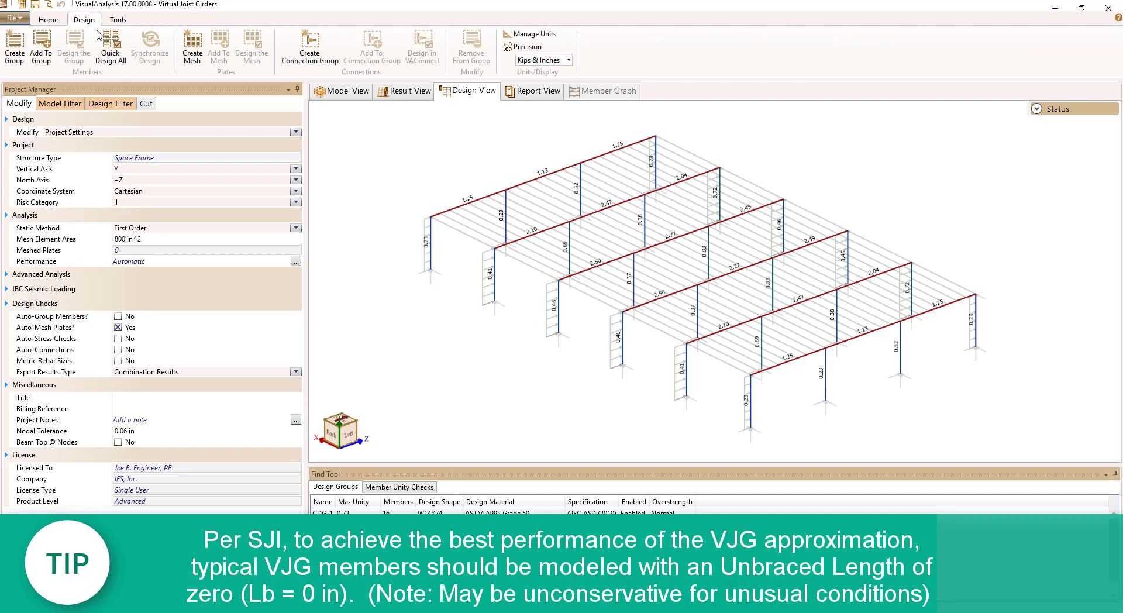
click(110, 48)
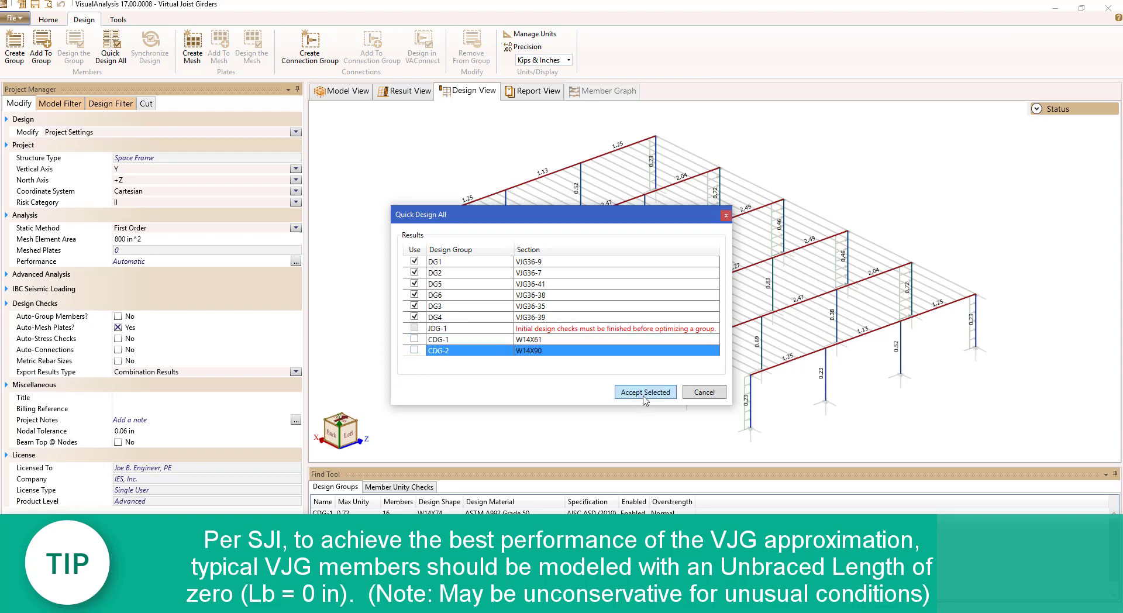
click(643, 392)
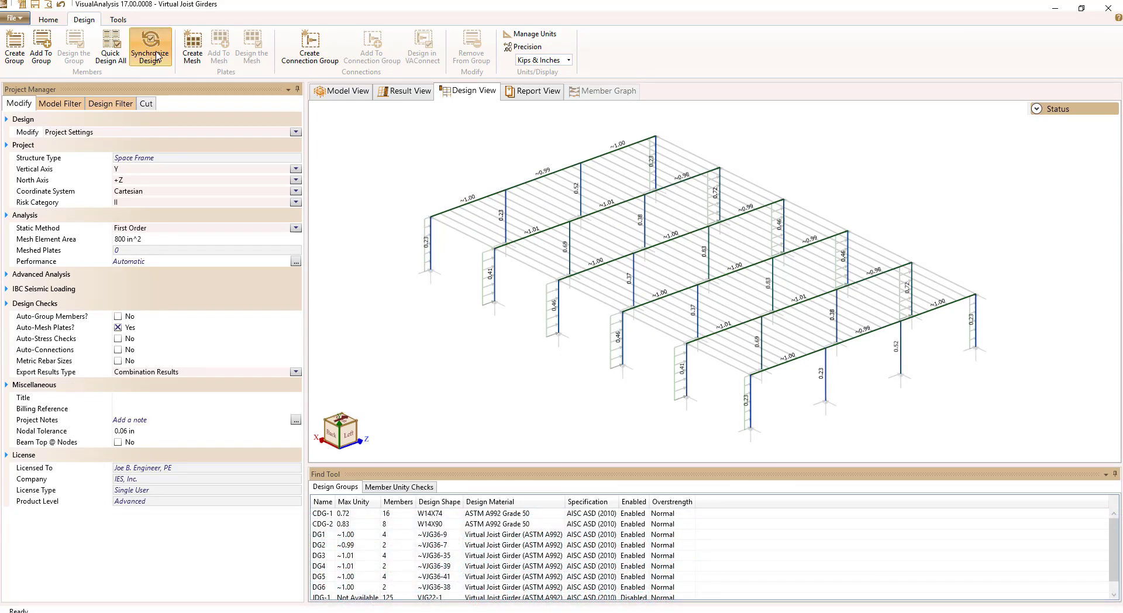
- Synchronize the design so unity checks sit near 1.00 and select design group DG2
click(151, 47)
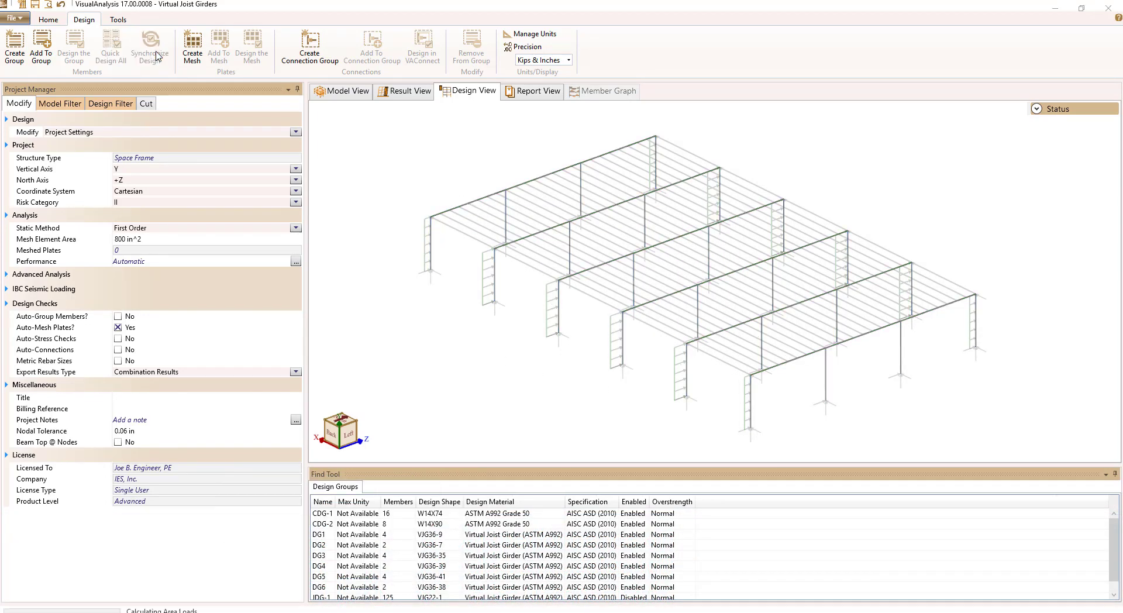
click(110, 47)
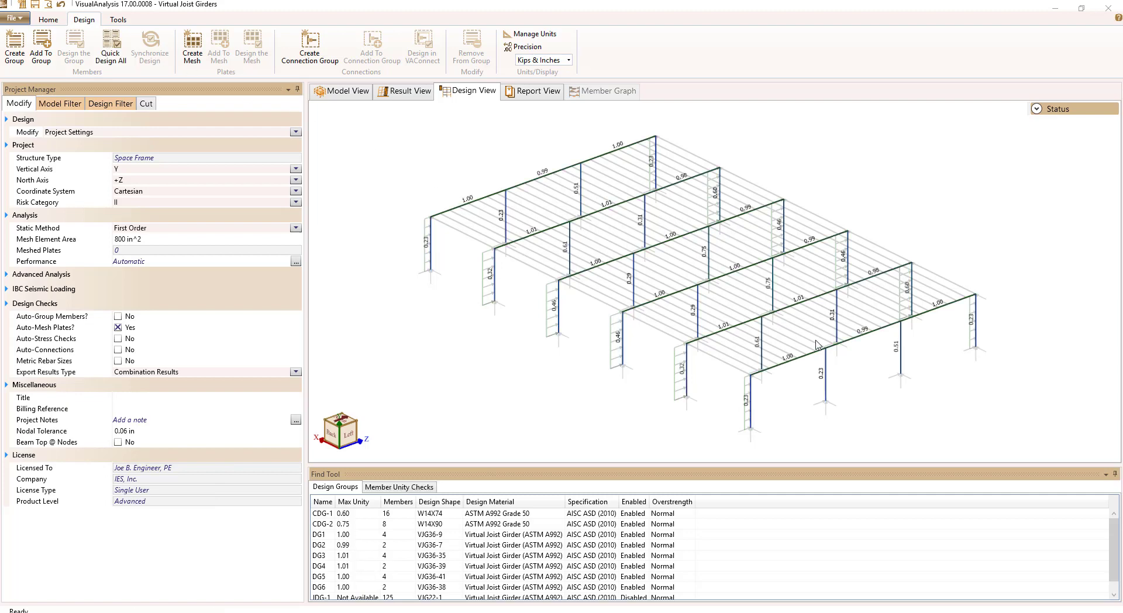
click(323, 545)
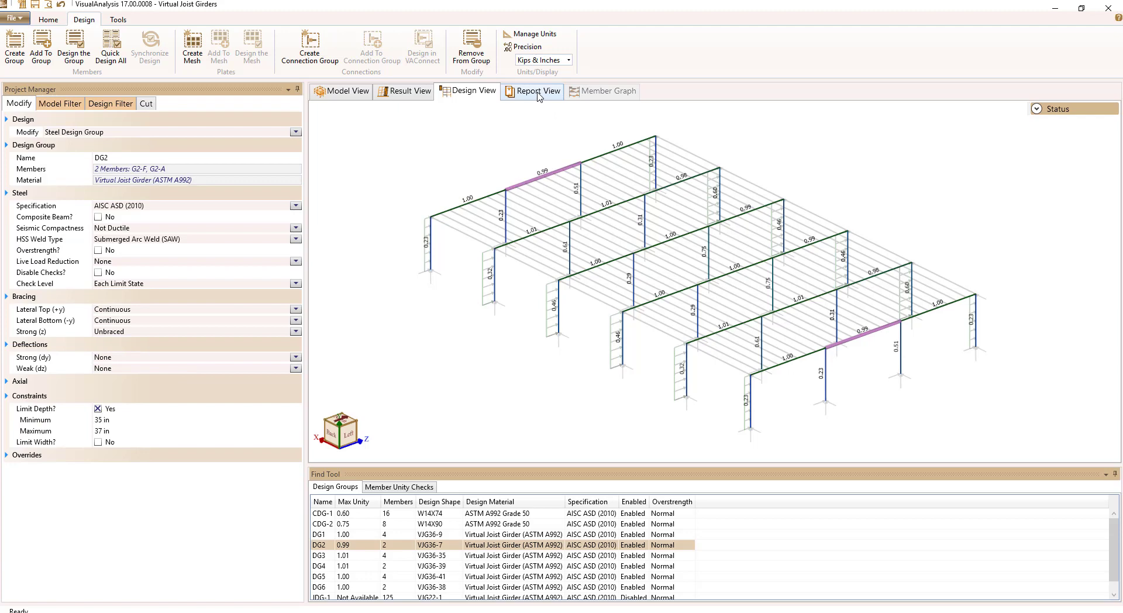
- Display the report of member properties and end reactions for DG2 girders G2-A and G2-F
click(539, 92)
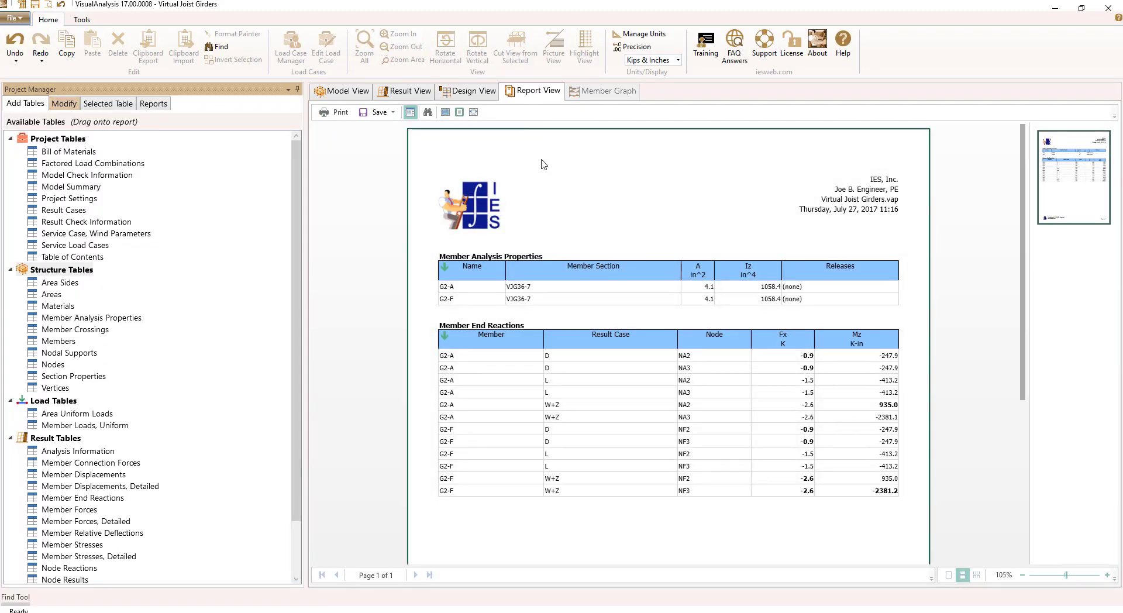
mouse_move(895, 400)
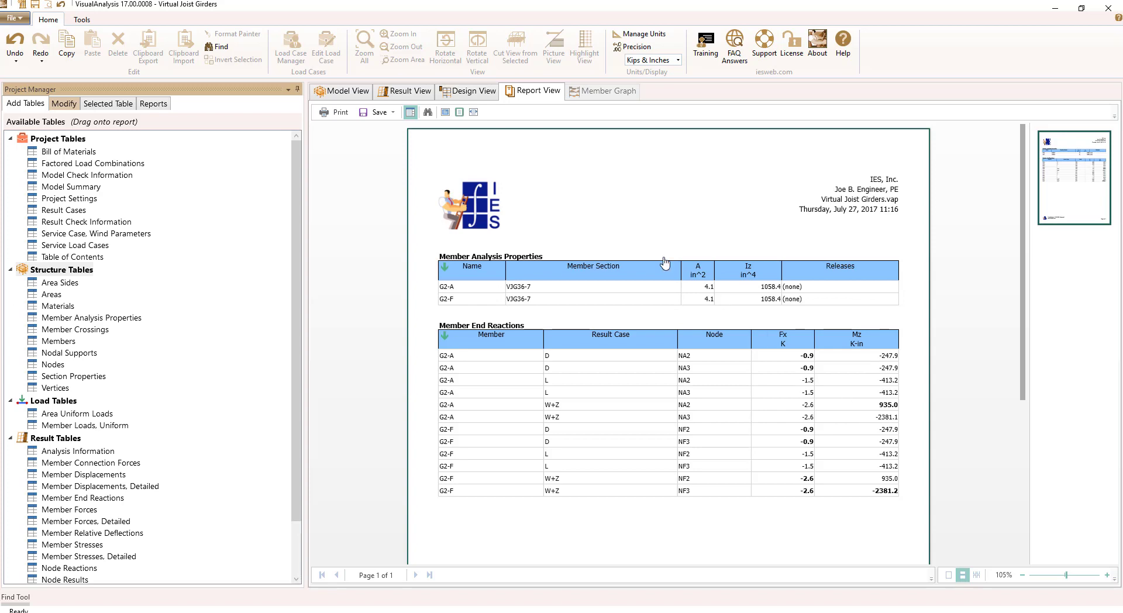
mouse_move(534, 186)
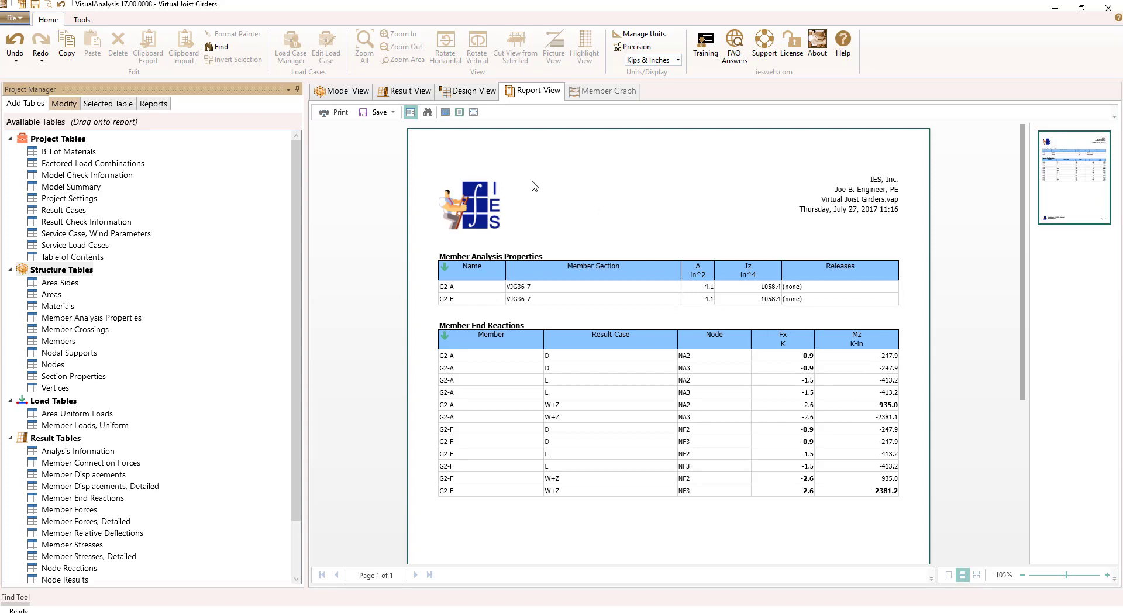